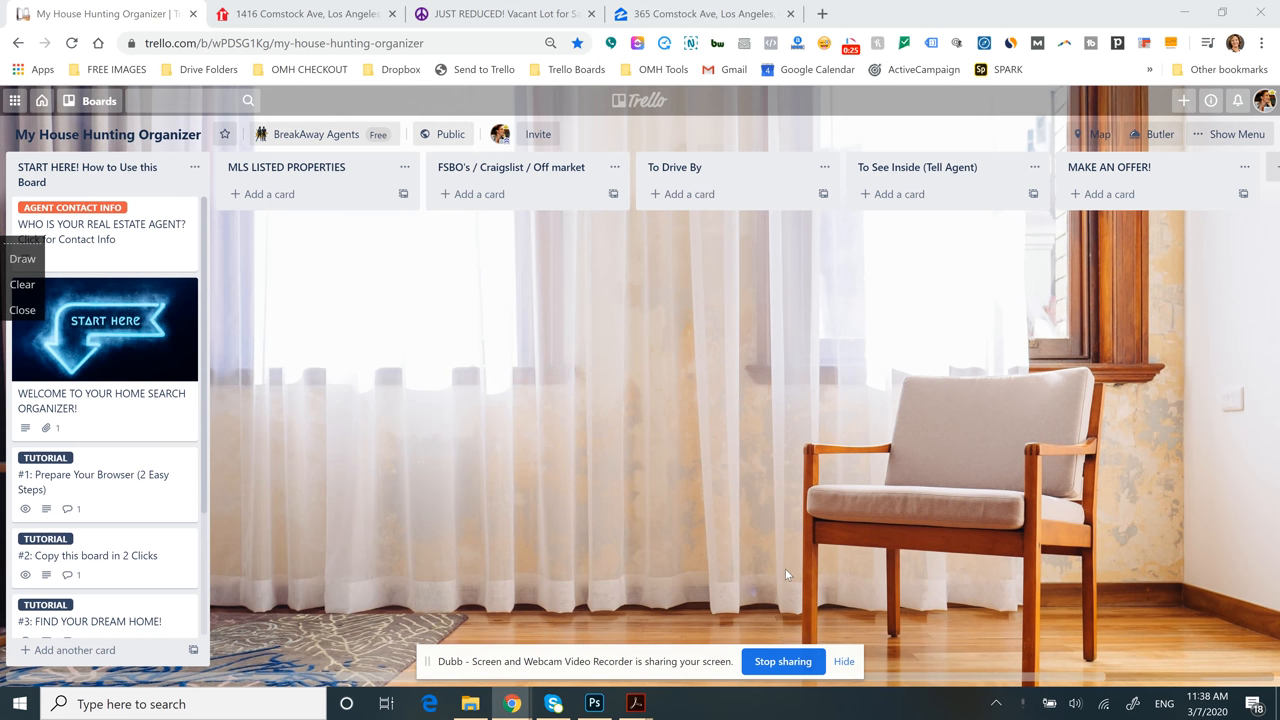
mouse_move(678, 462)
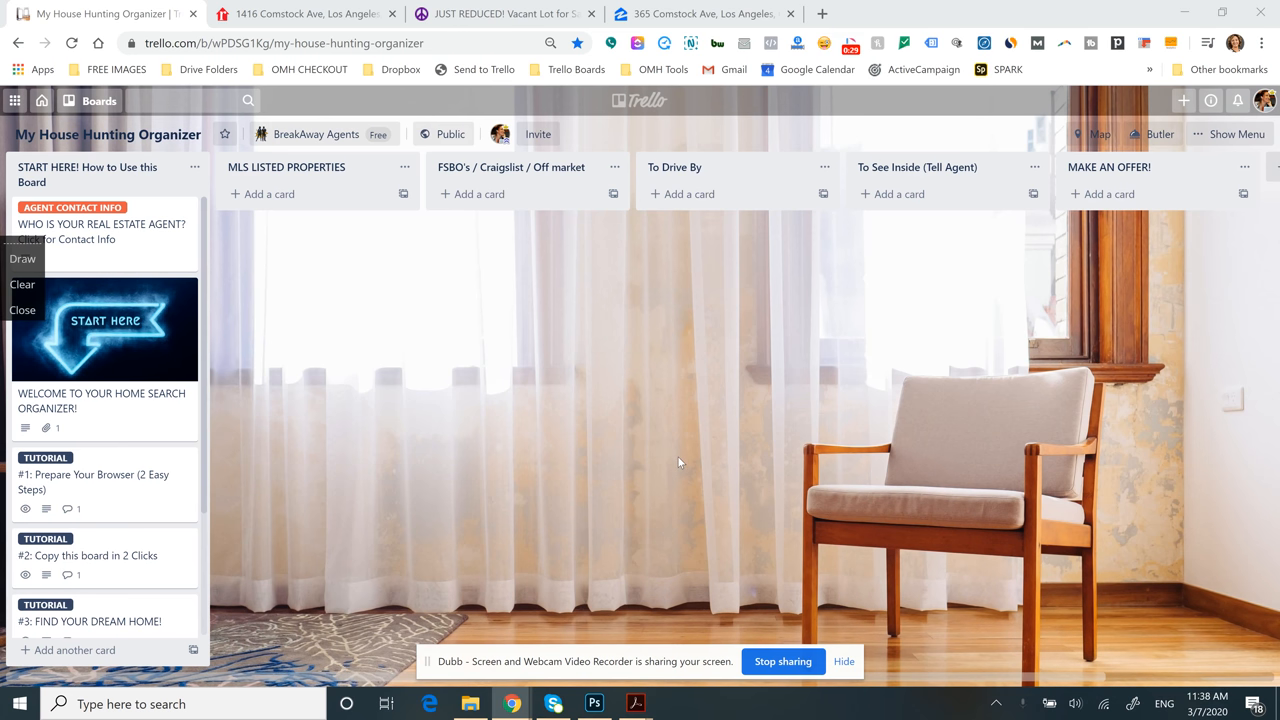
mouse_move(596, 360)
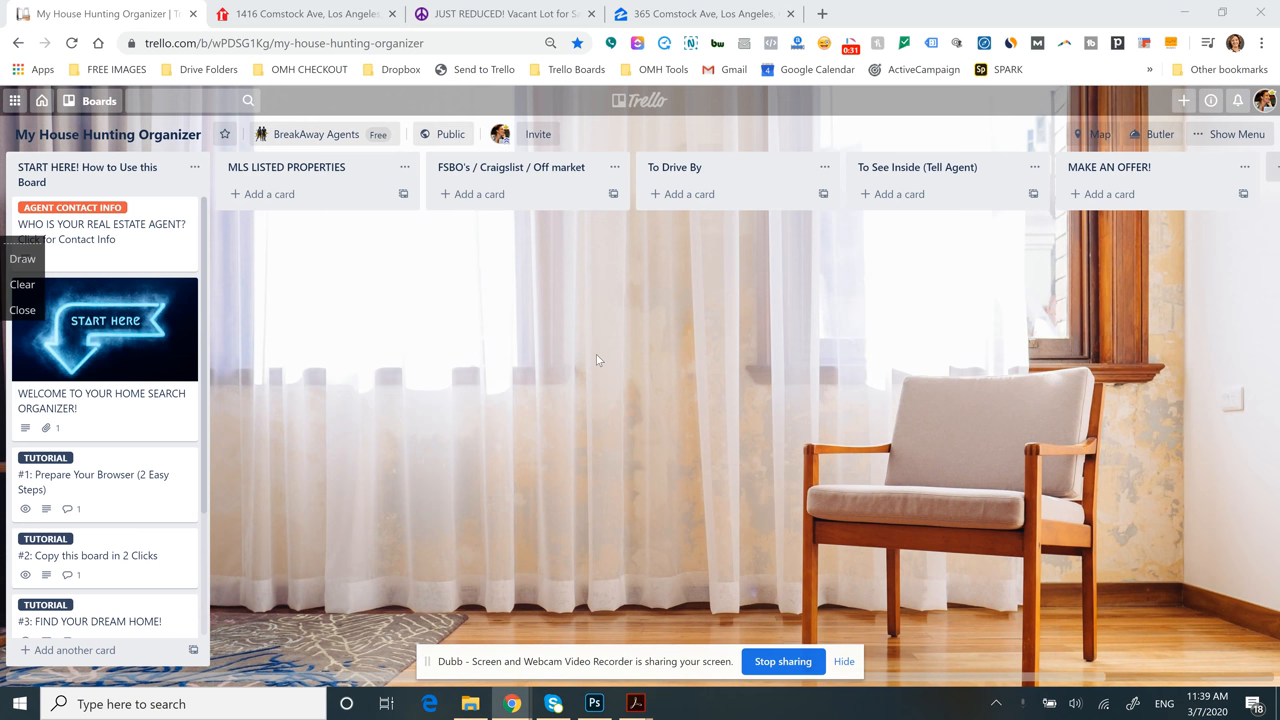
mouse_move(304, 14)
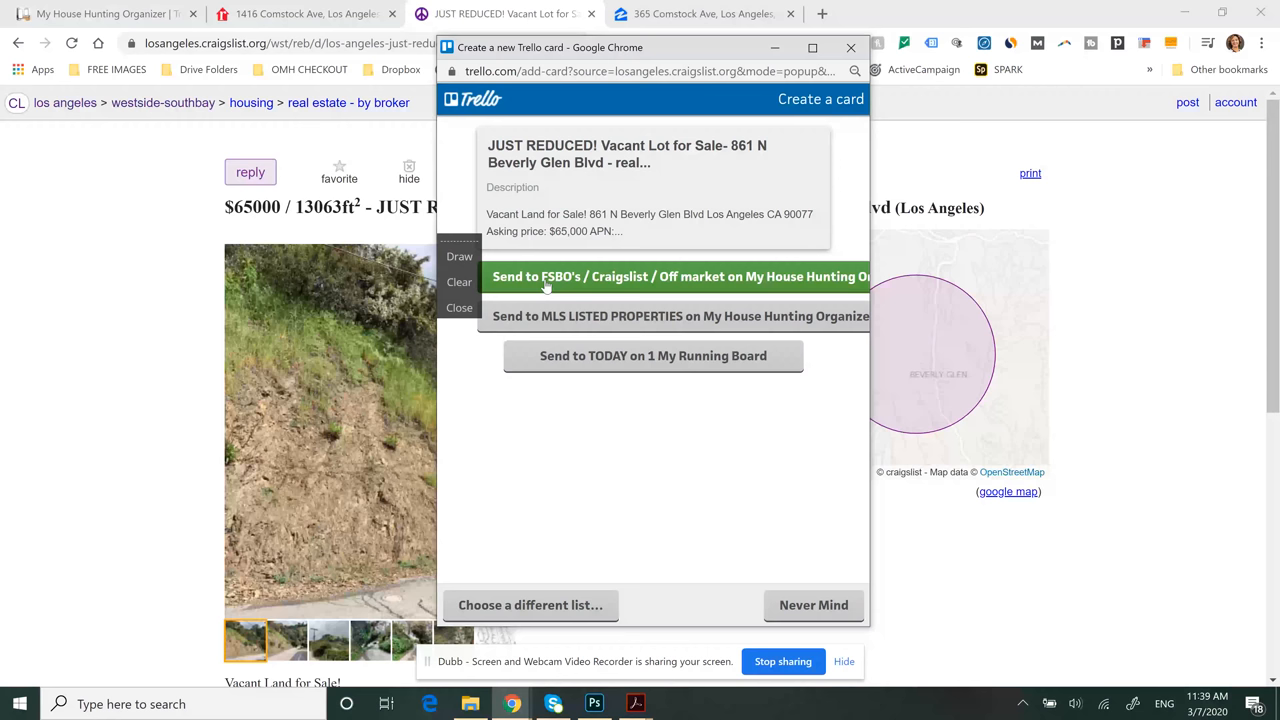
click(700, 12)
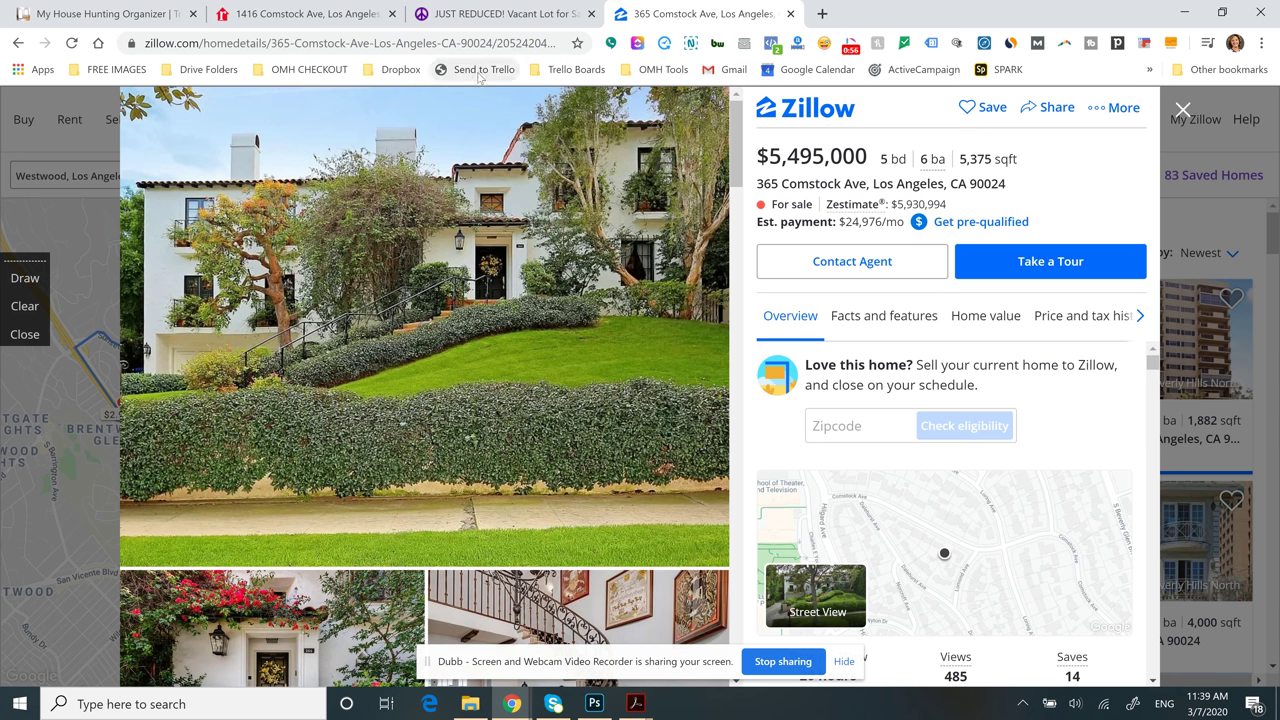
click(484, 68)
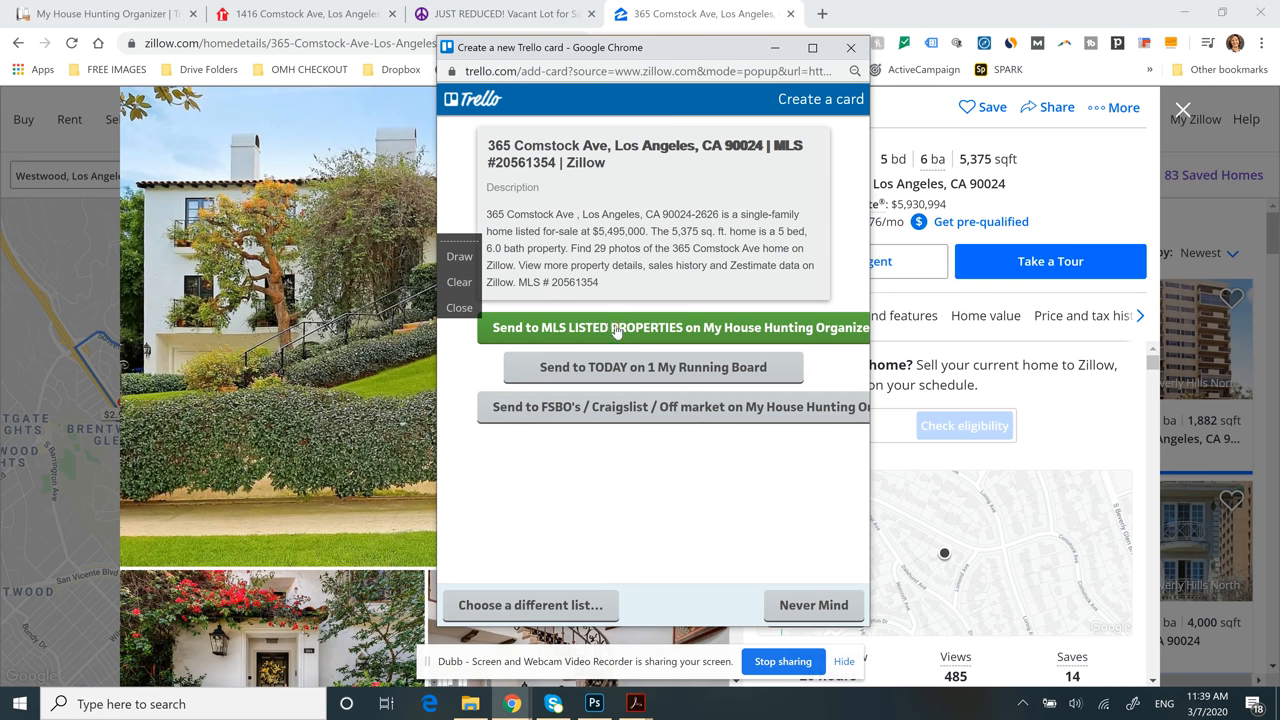
click(680, 328)
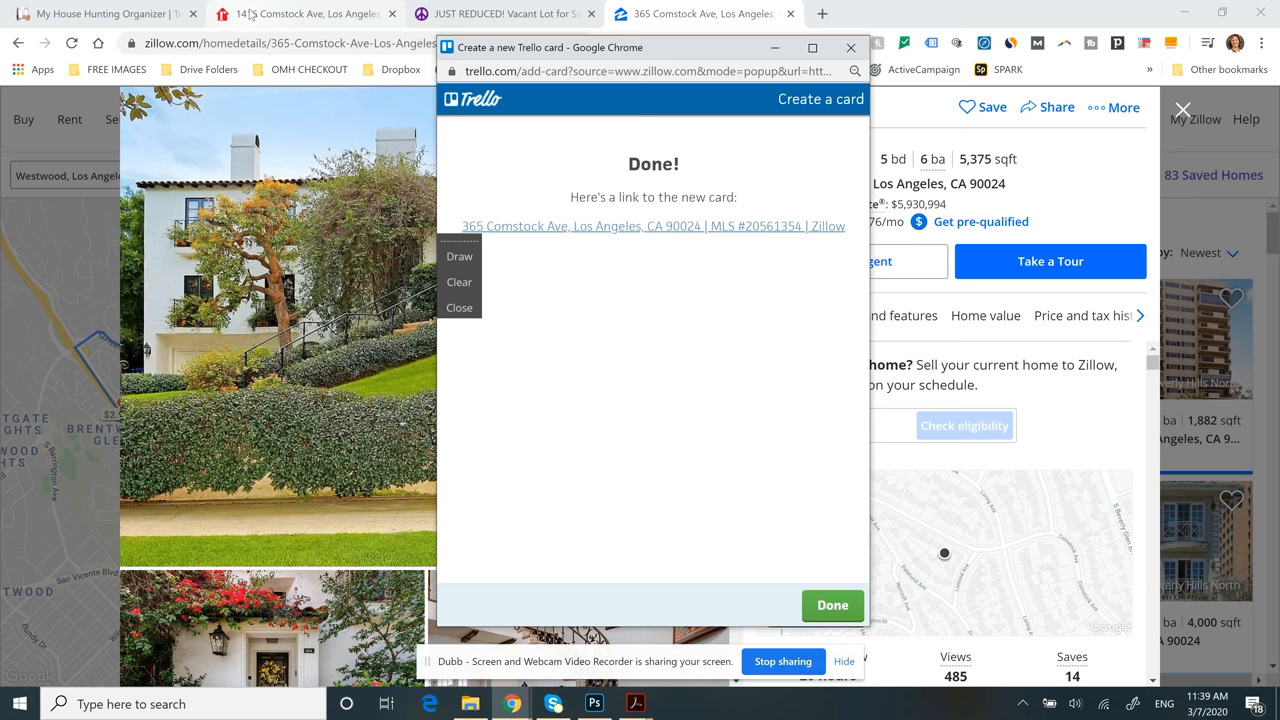
mouse_move(100, 12)
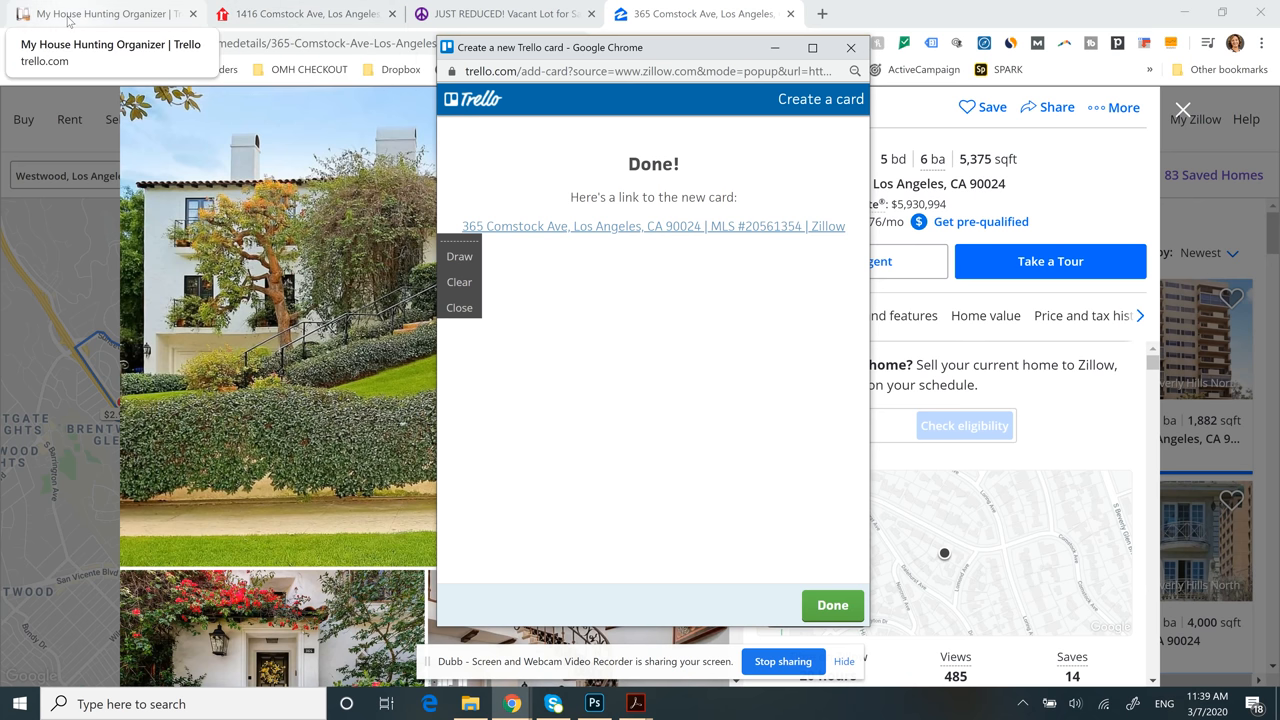
- Back on the board, read the #2: Copy this board in 2 Clicks tutorial card and close it
click(832, 604)
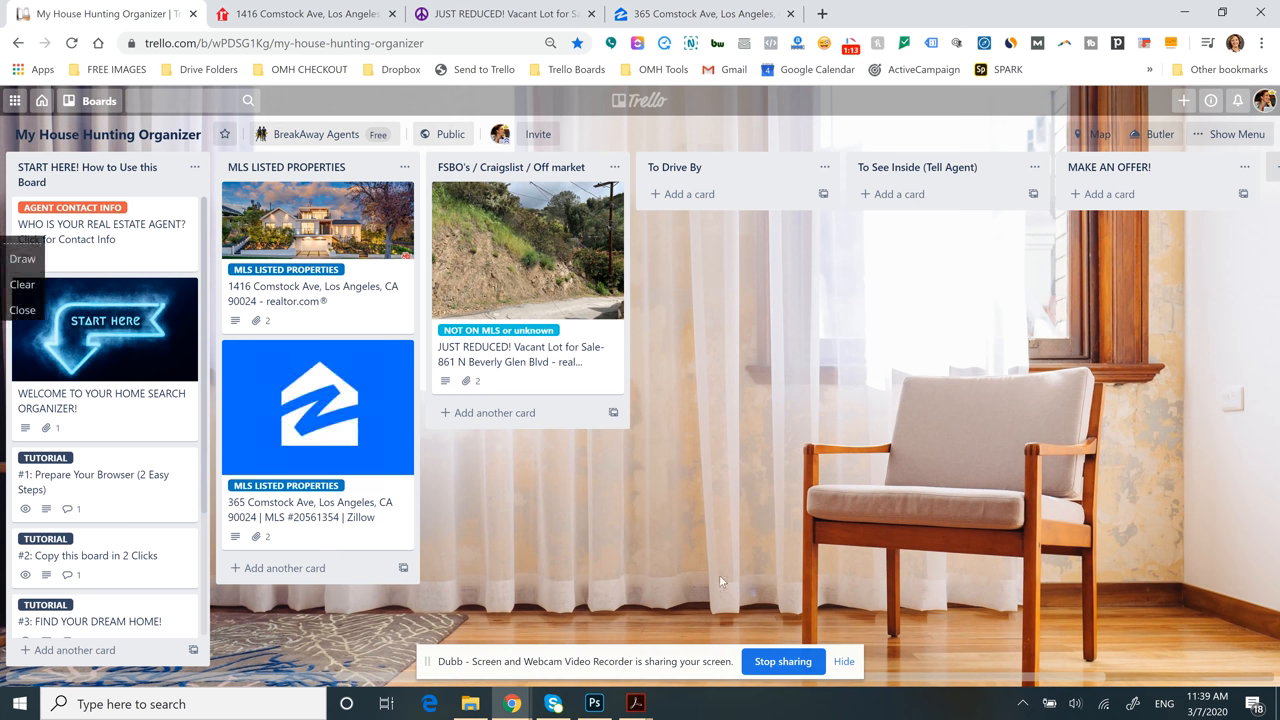
mouse_move(116, 564)
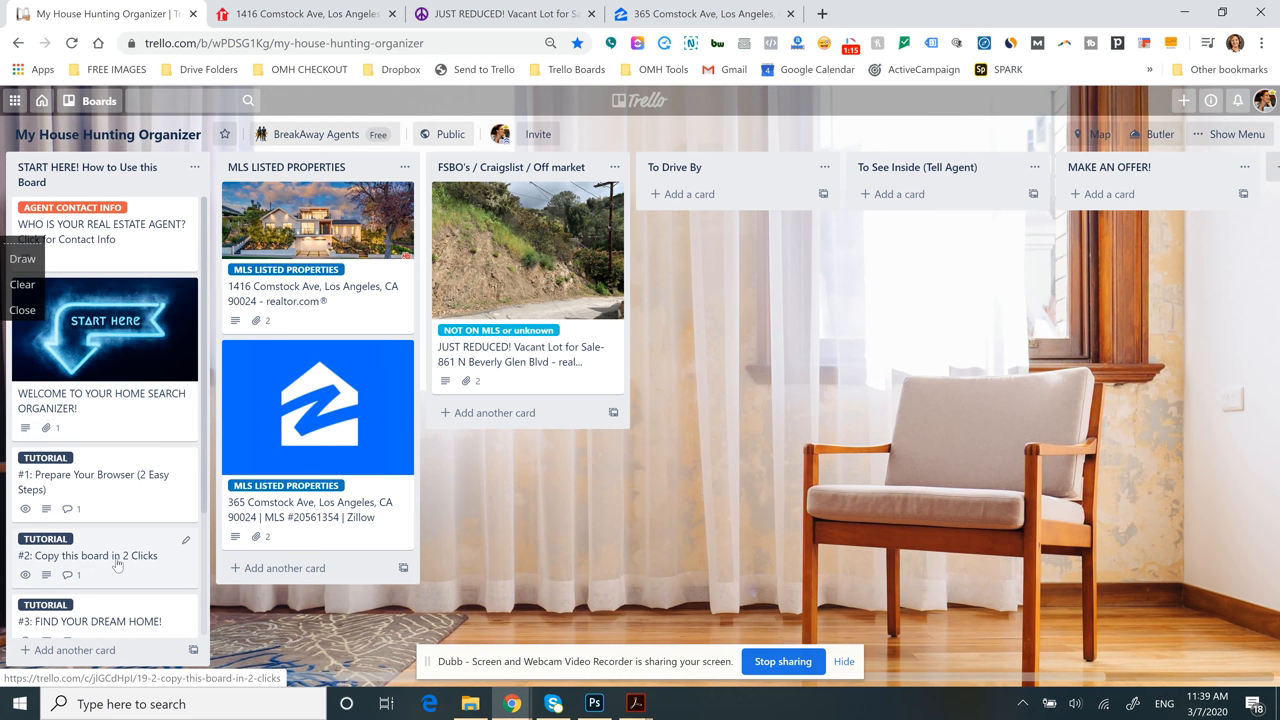
mouse_move(110, 496)
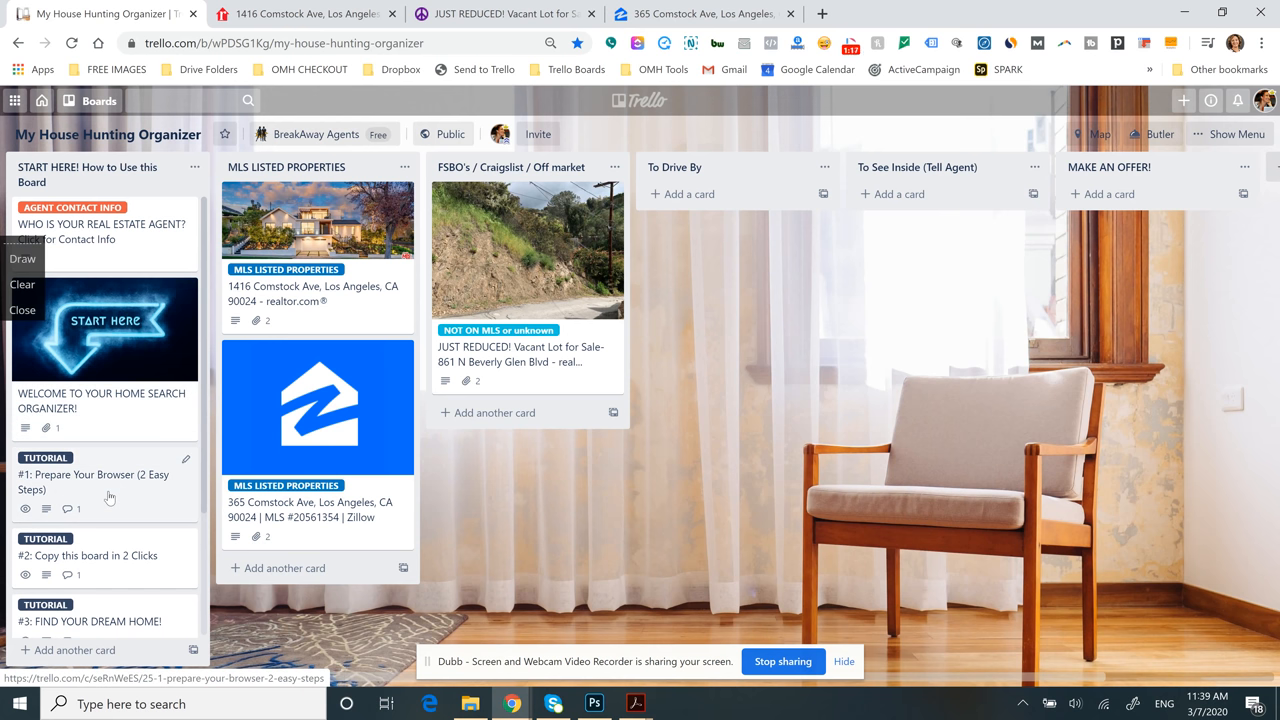
scroll(down, 3)
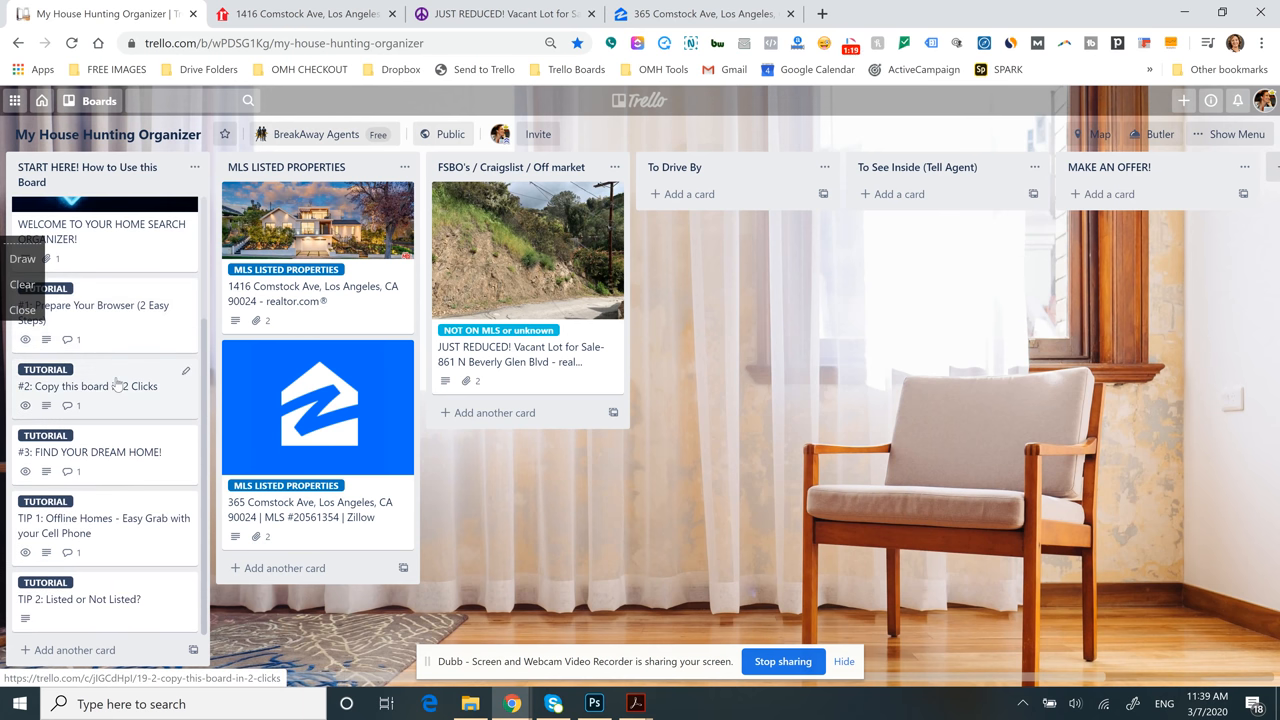
click(88, 384)
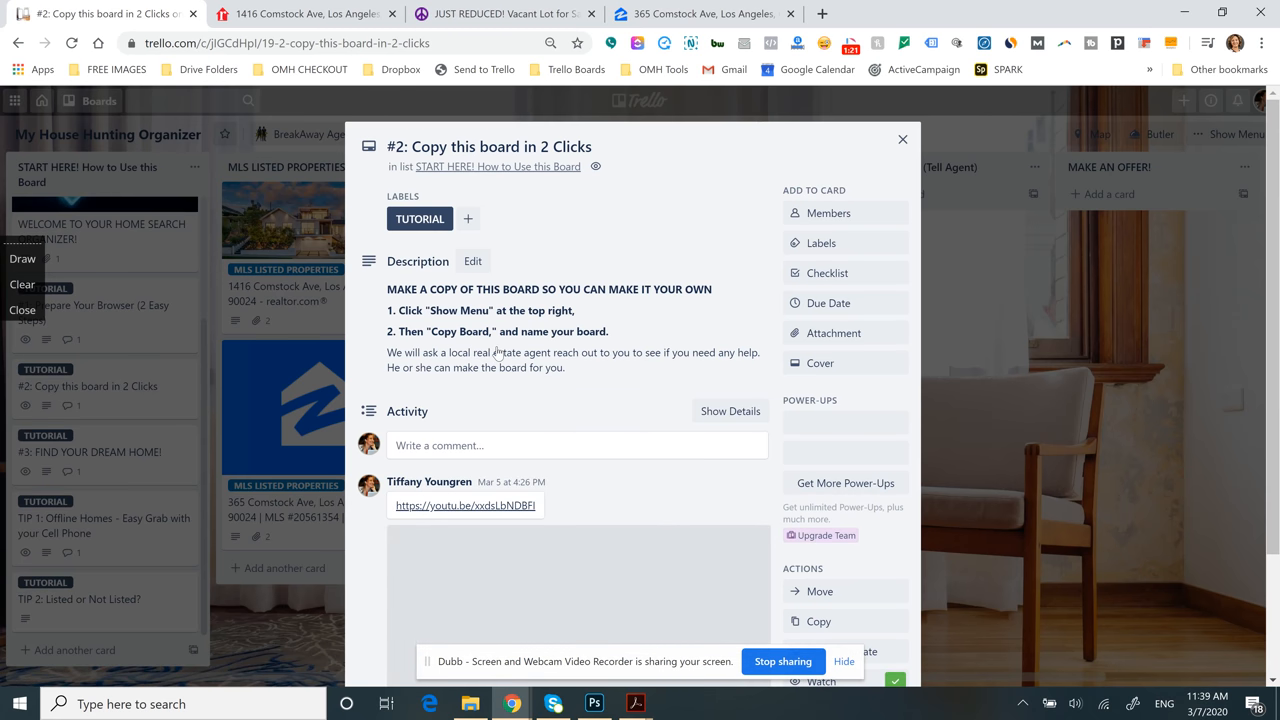
scroll(down, 3)
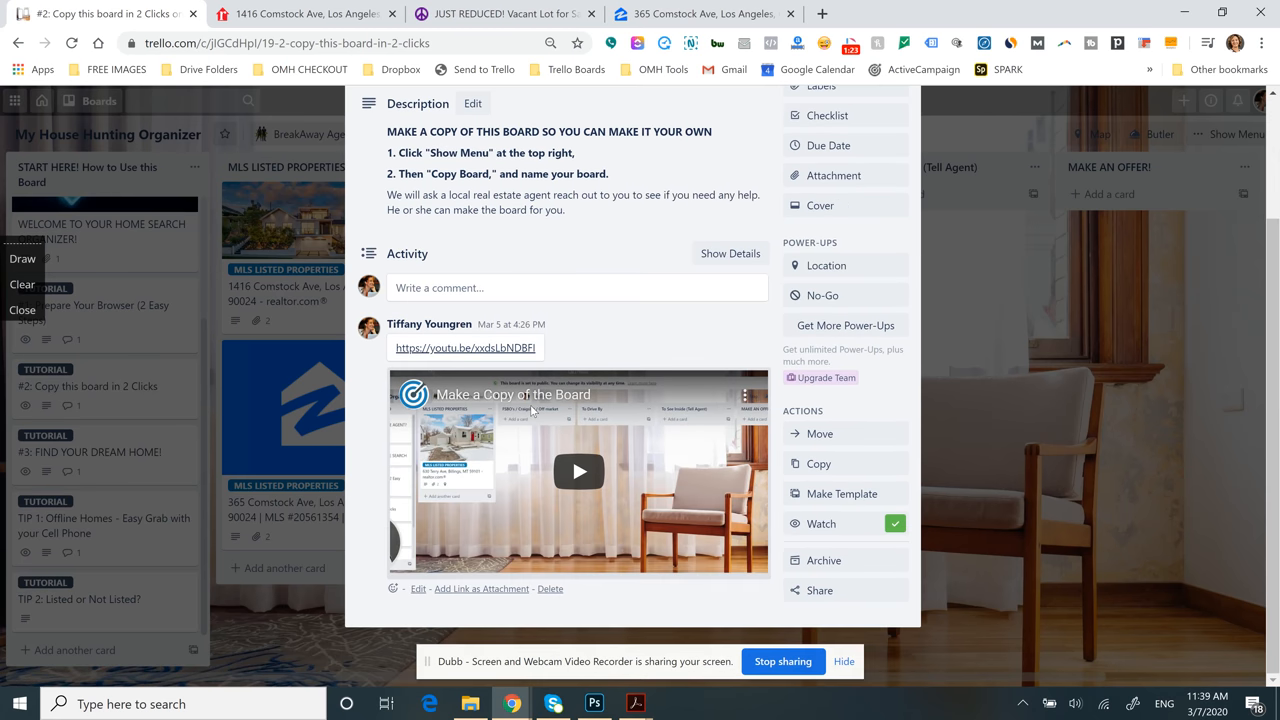
scroll(up, 3)
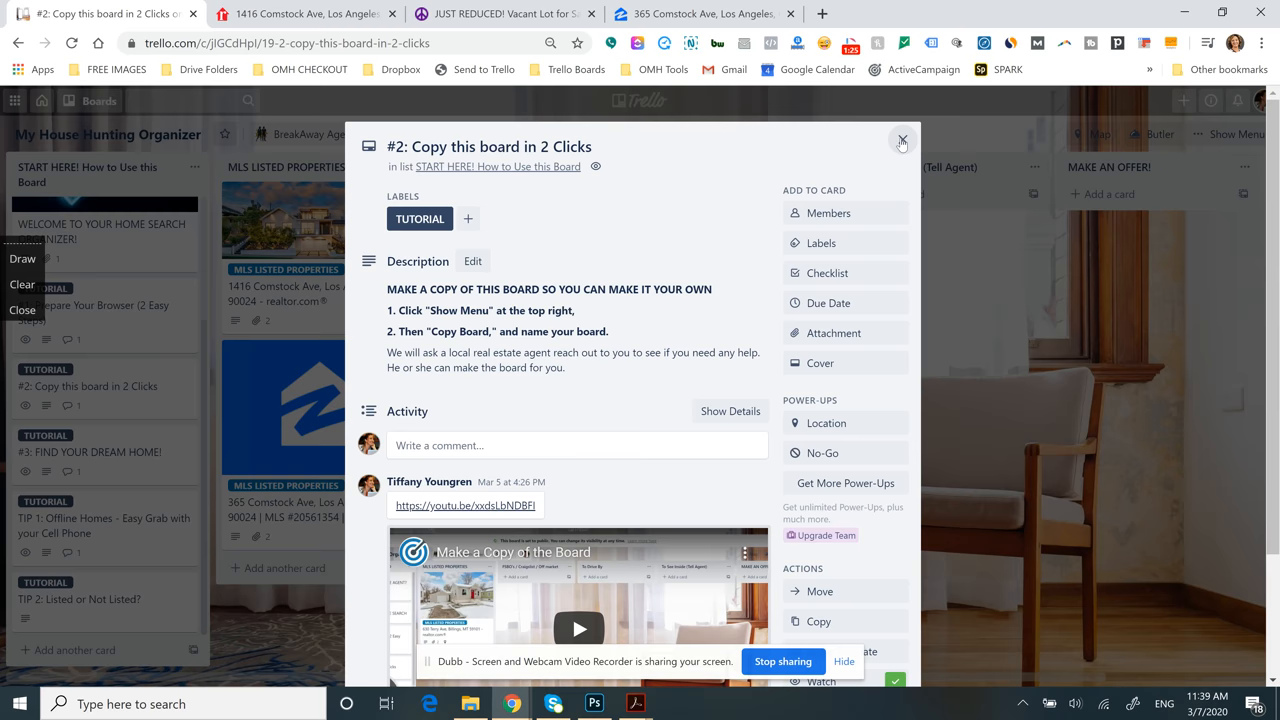
click(900, 140)
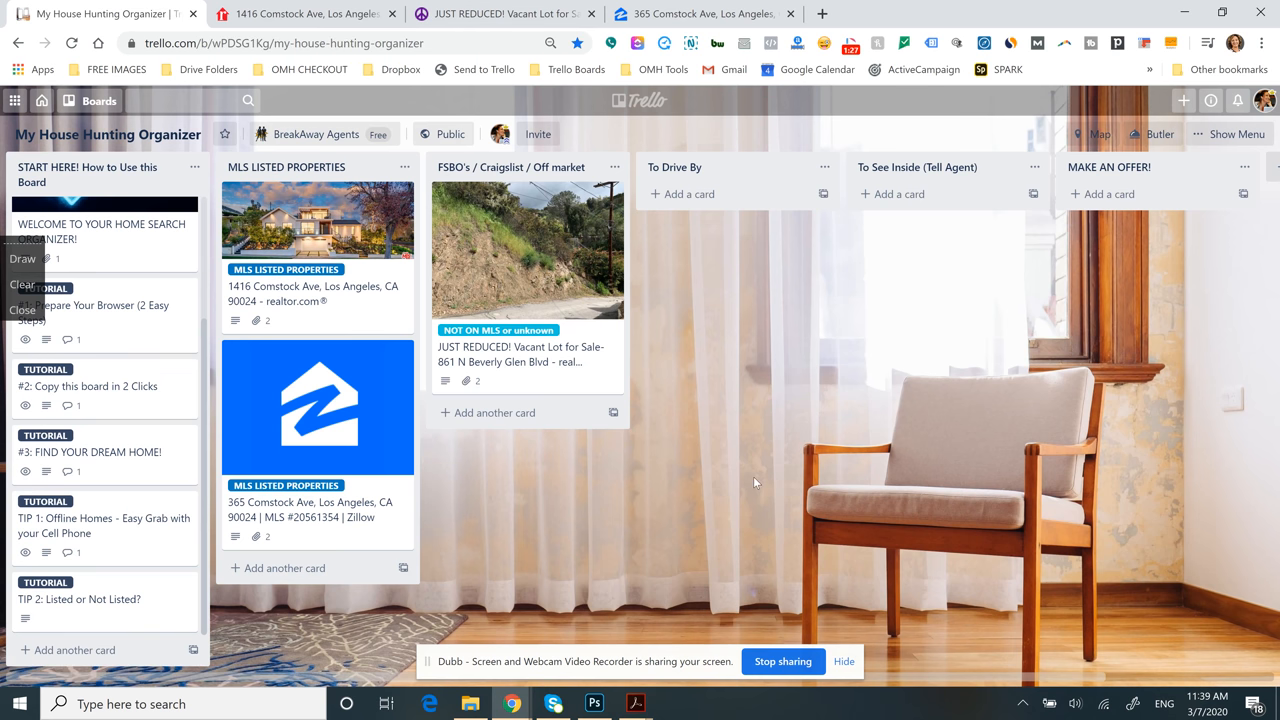
mouse_move(388, 288)
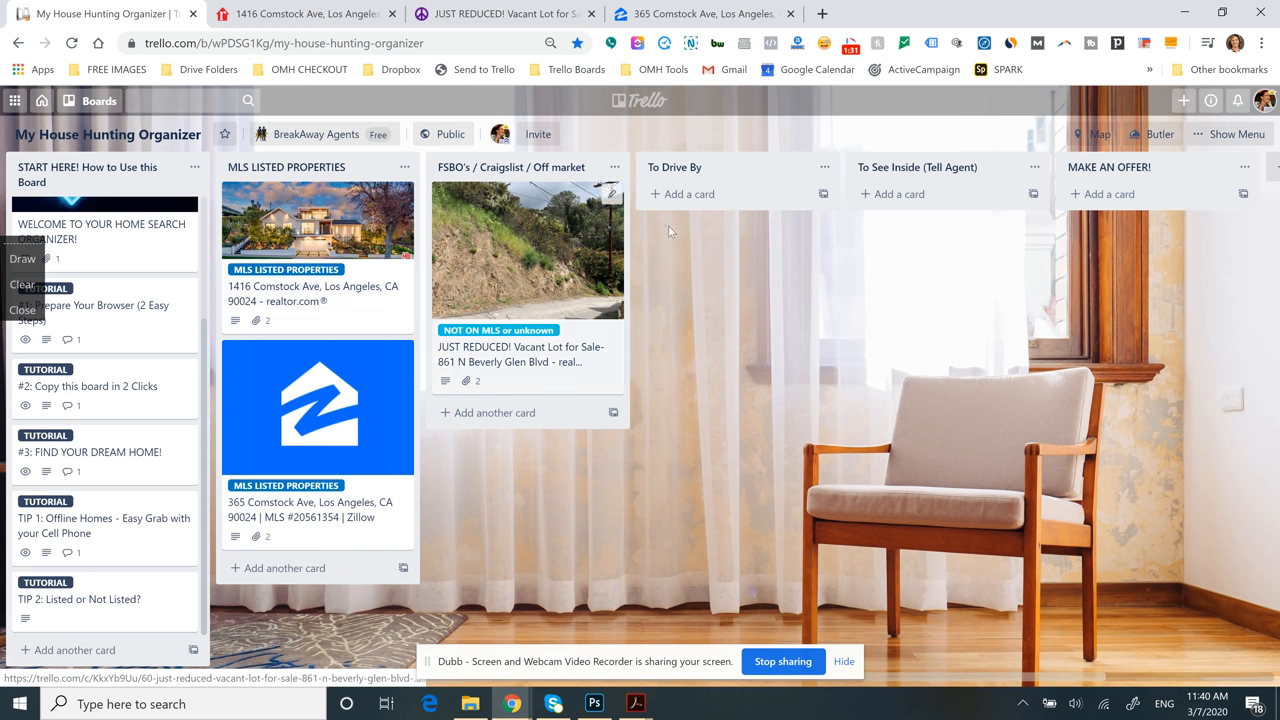
mouse_move(284, 218)
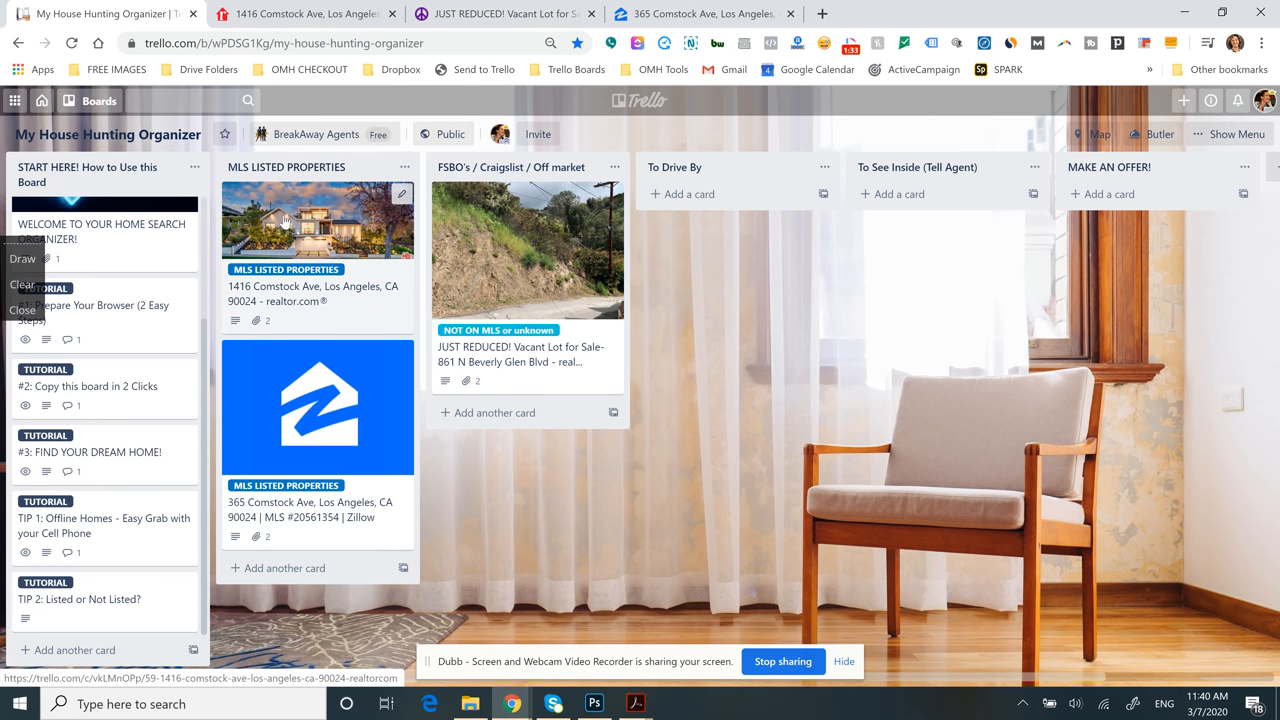
drag(316, 240, 784, 216)
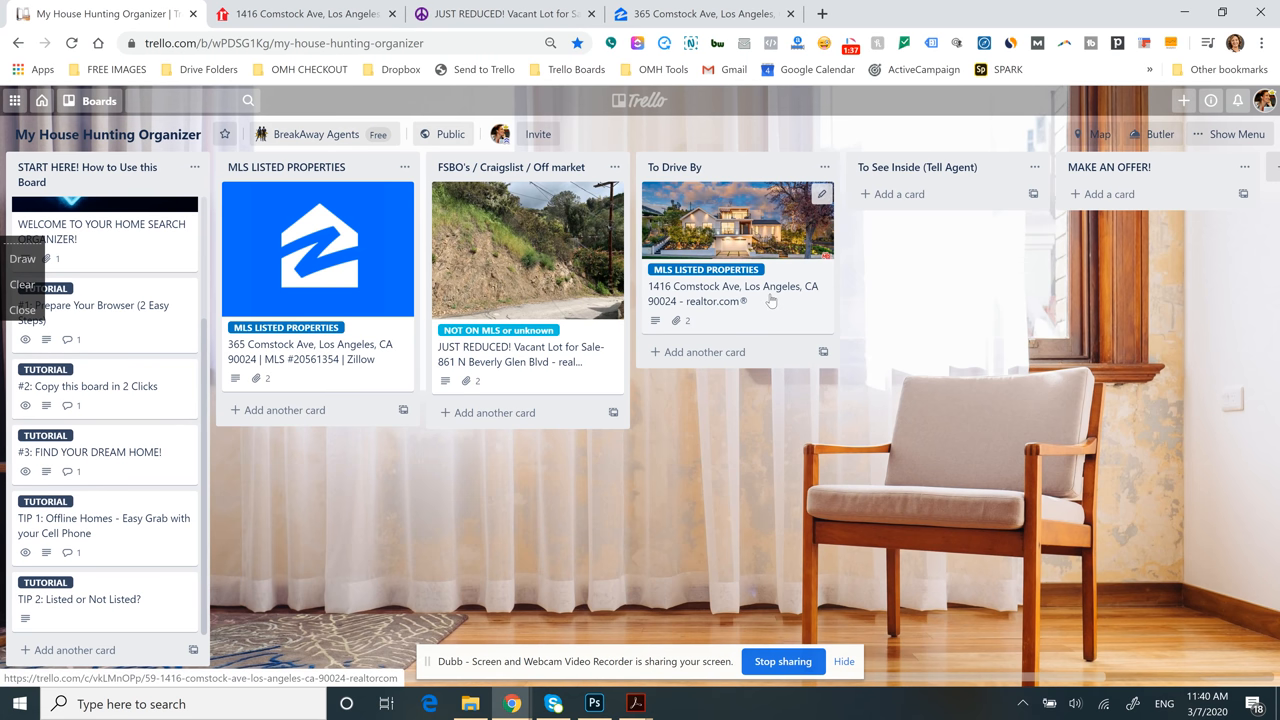
click(732, 294)
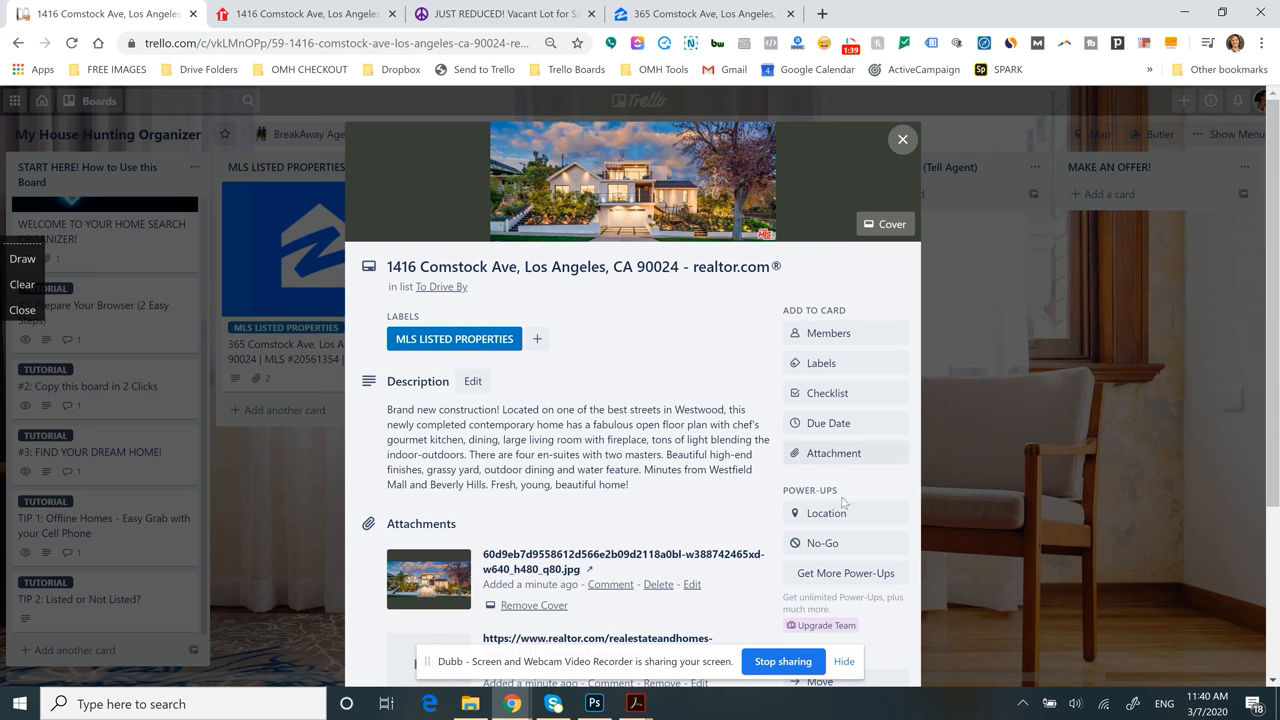
click(826, 512)
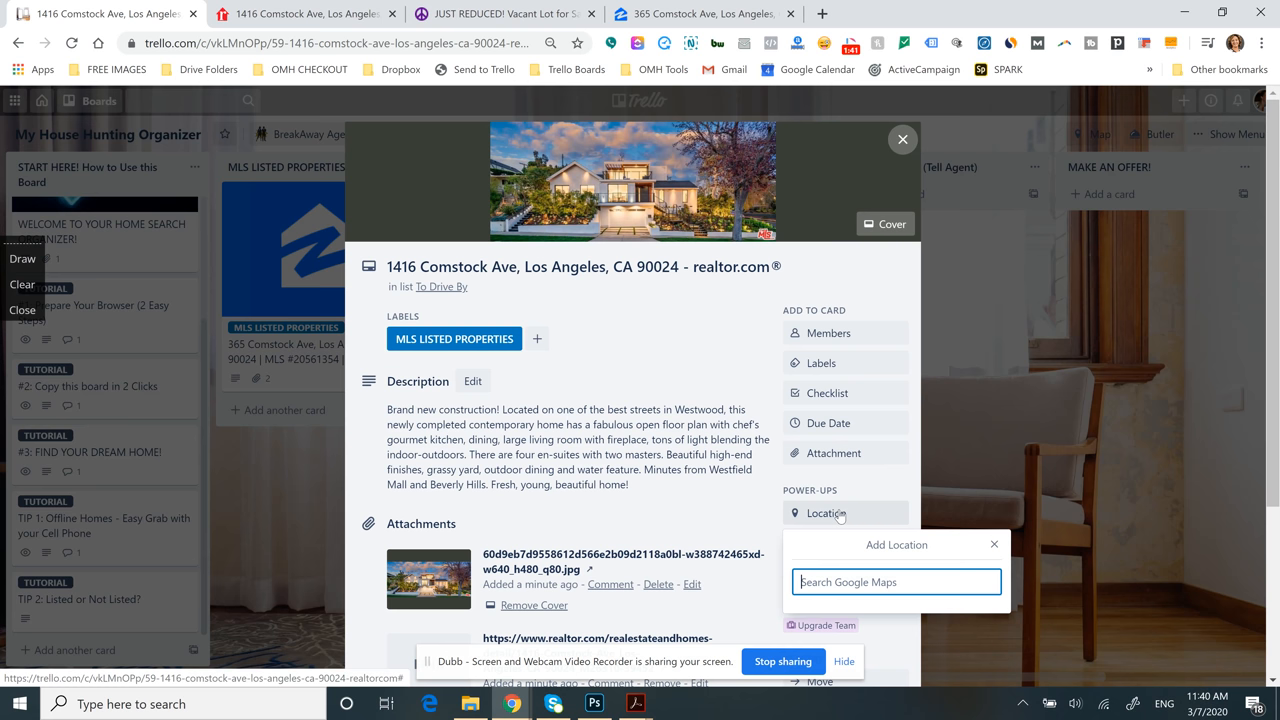
text(1416)
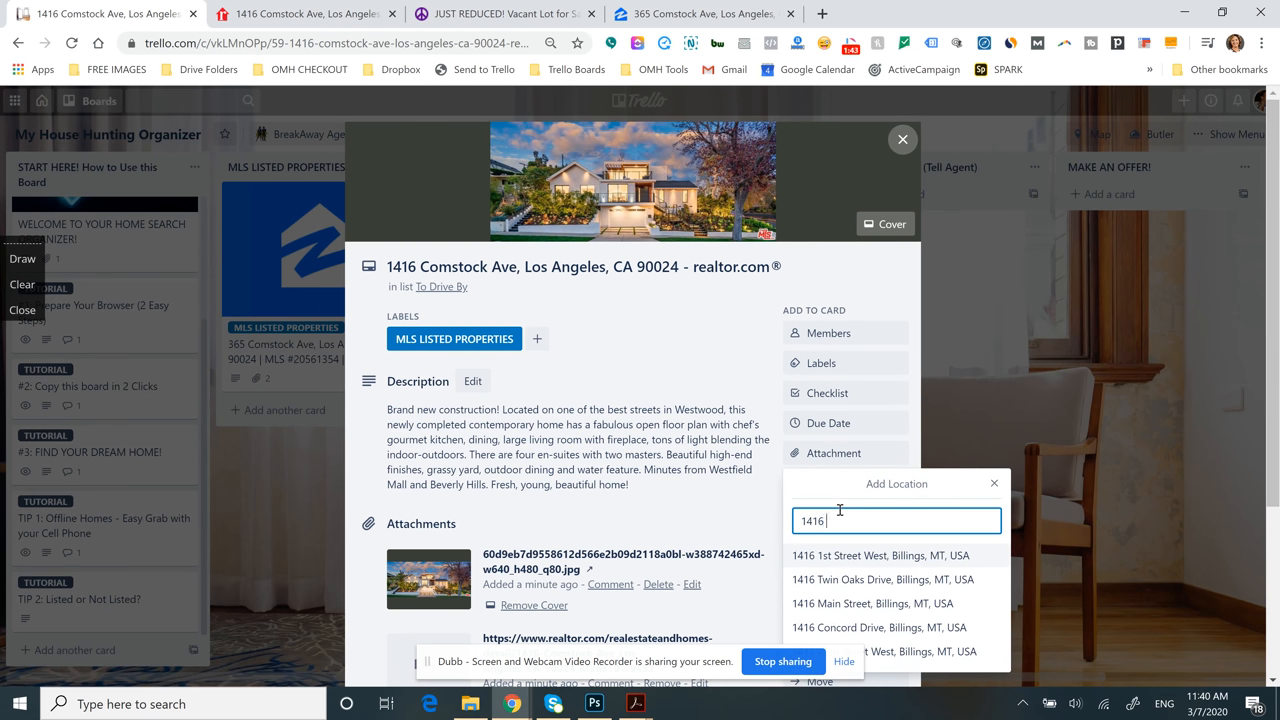
text(comst)
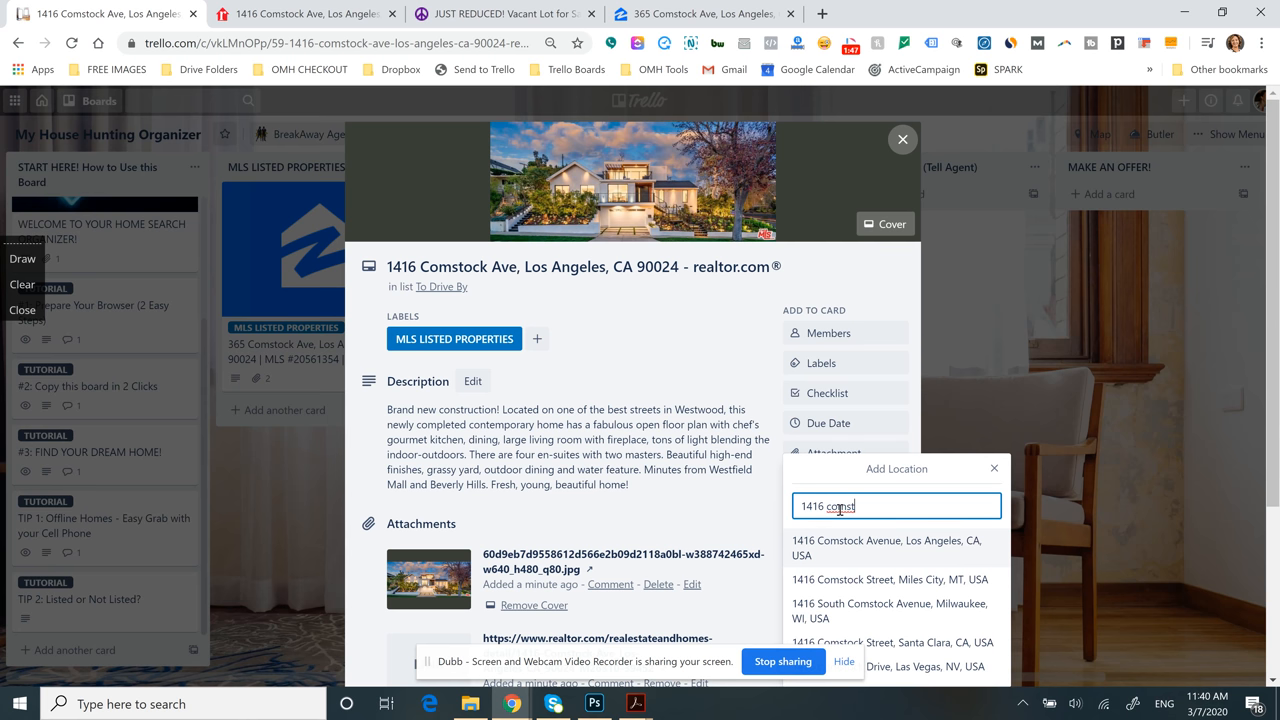
click(886, 548)
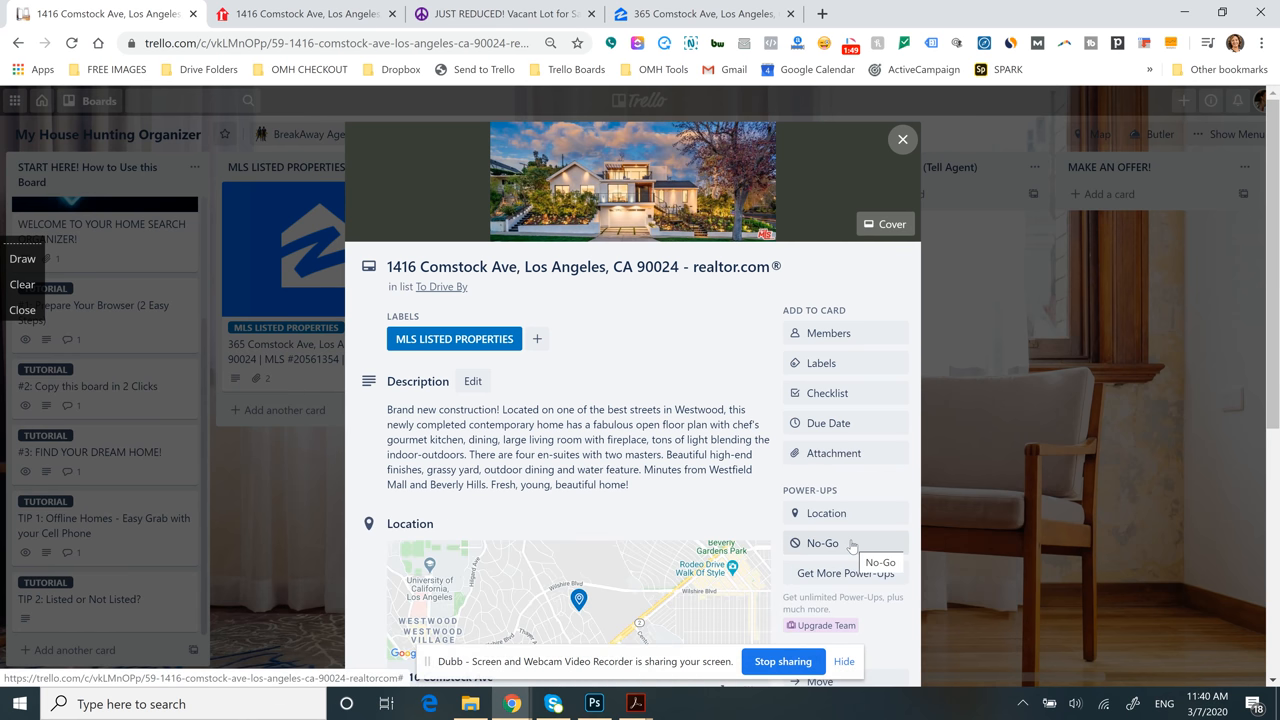
scroll(down, 3)
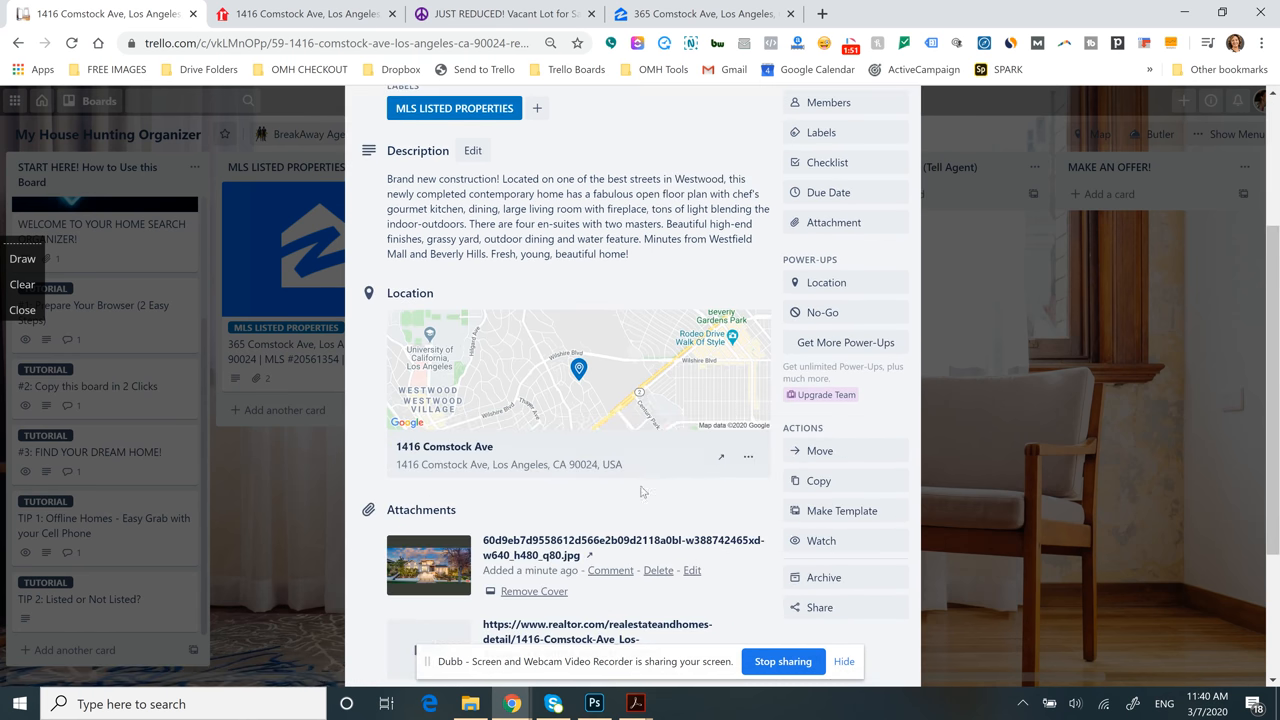
scroll(up, 3)
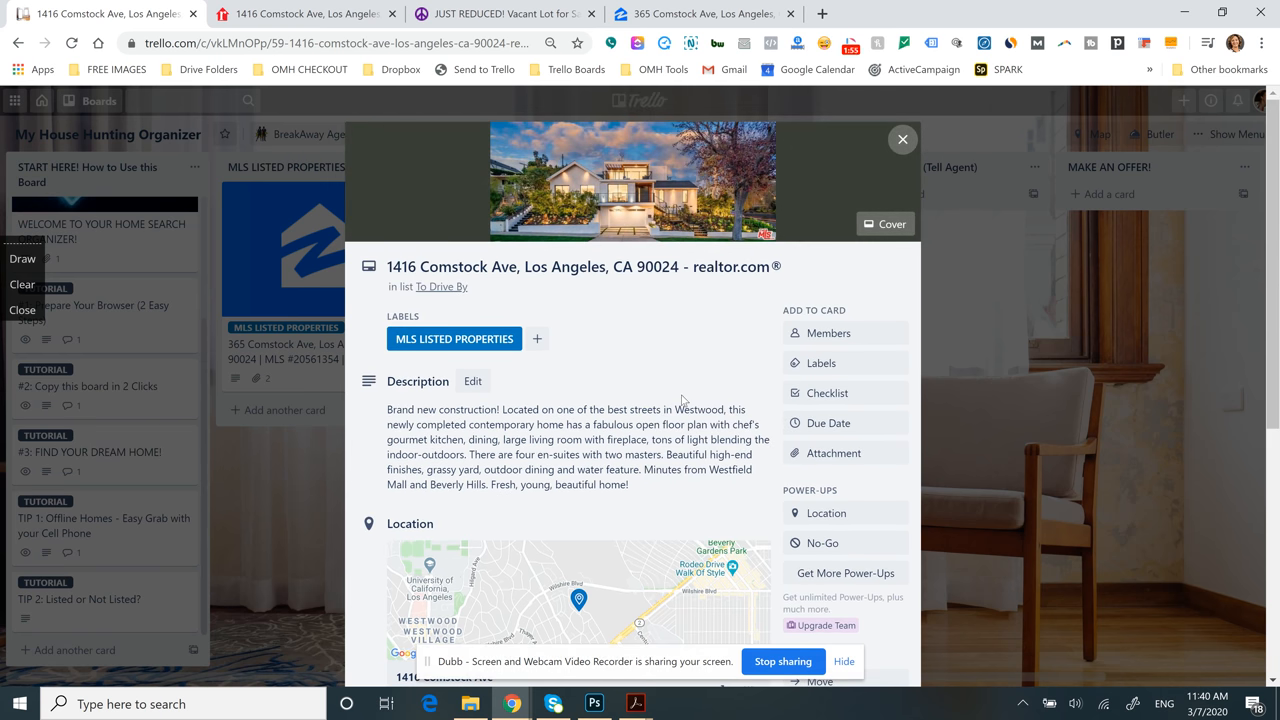
mouse_move(900, 140)
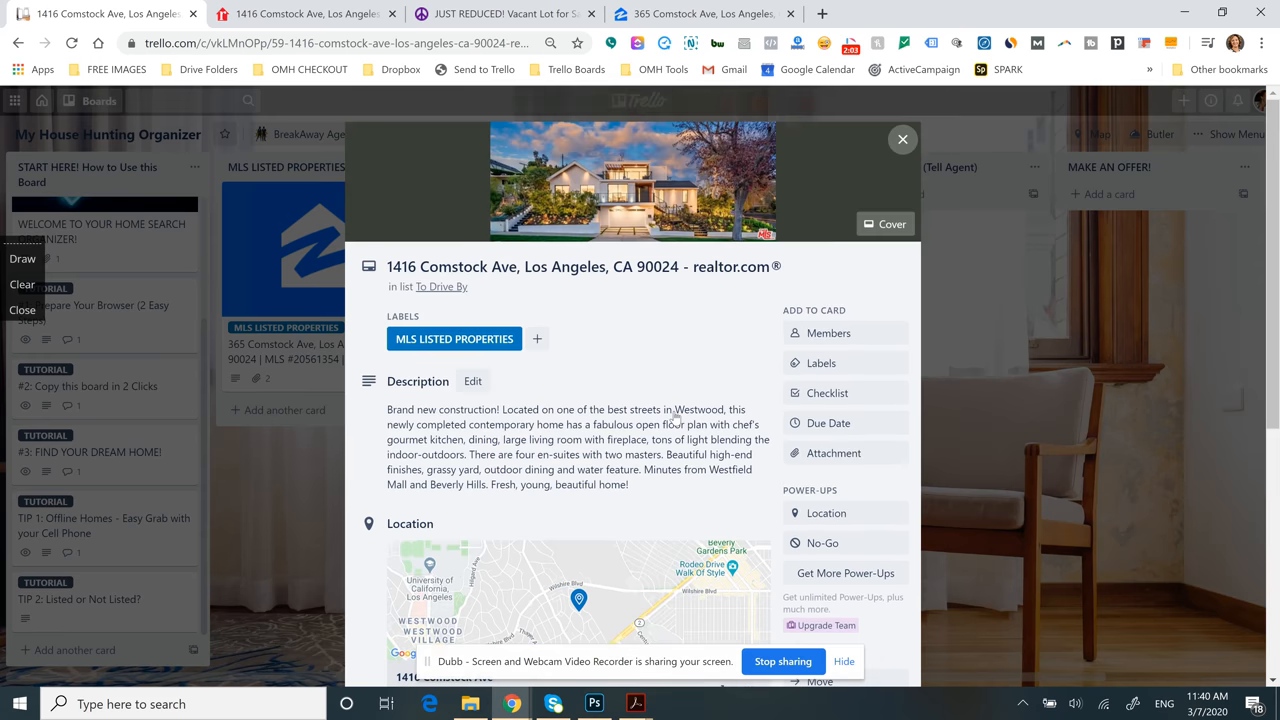
mouse_move(888, 164)
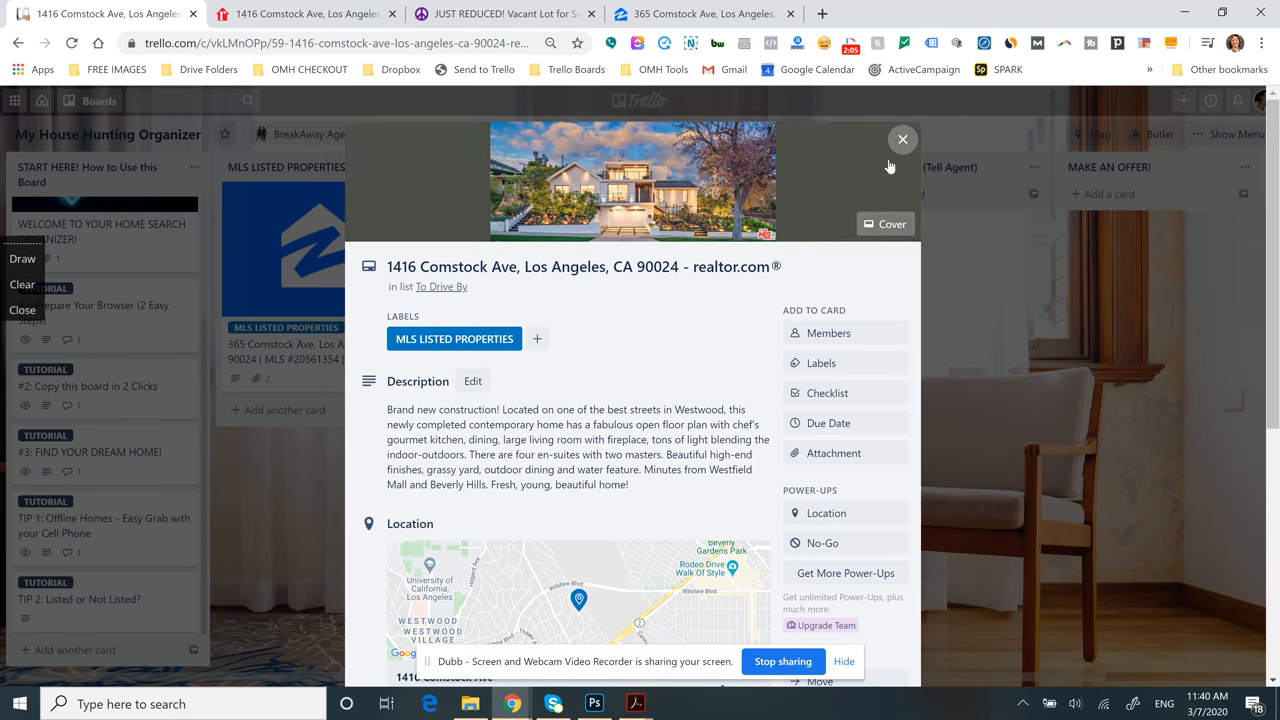
click(900, 140)
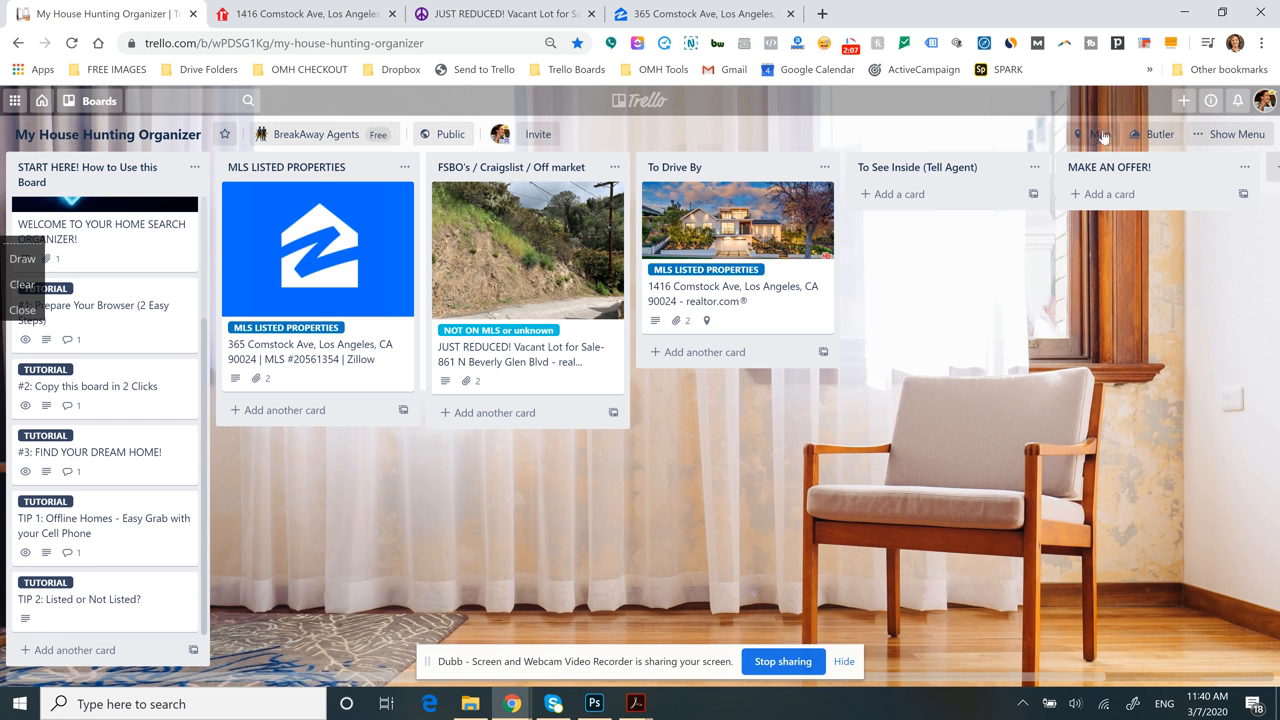
click(1098, 134)
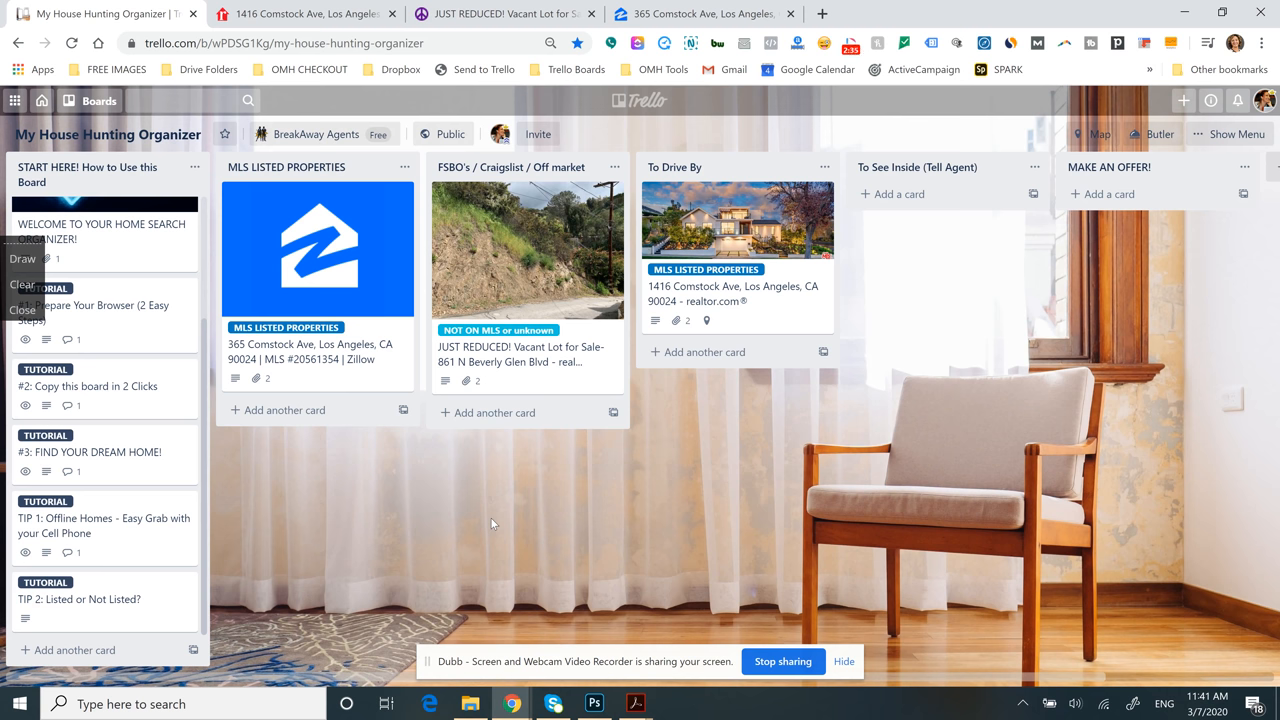
mouse_move(950, 528)
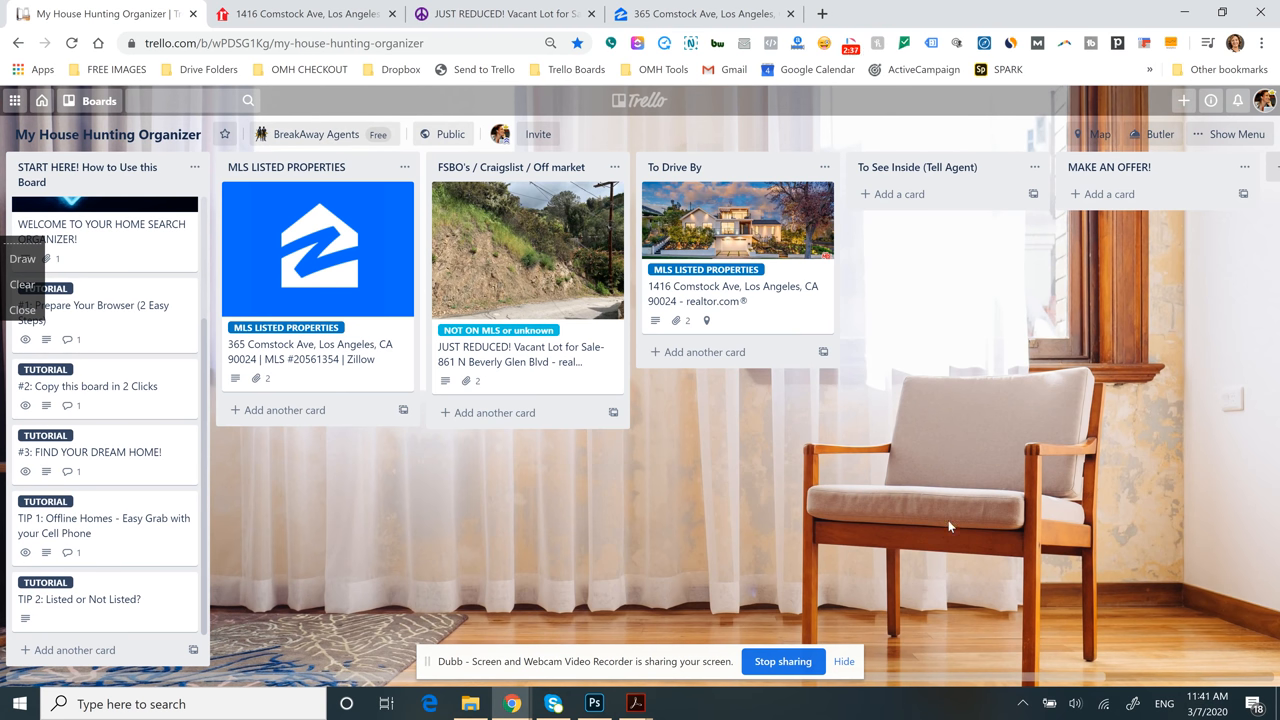
mouse_move(1050, 472)
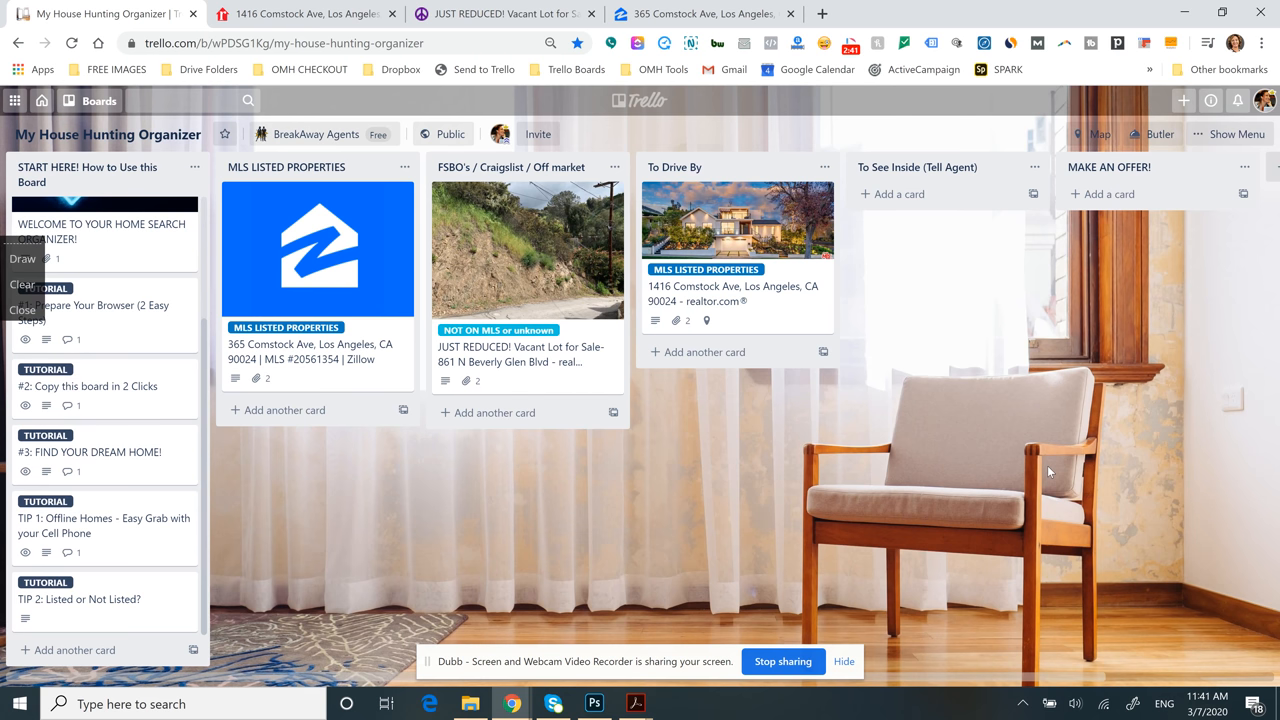
mouse_move(956, 184)
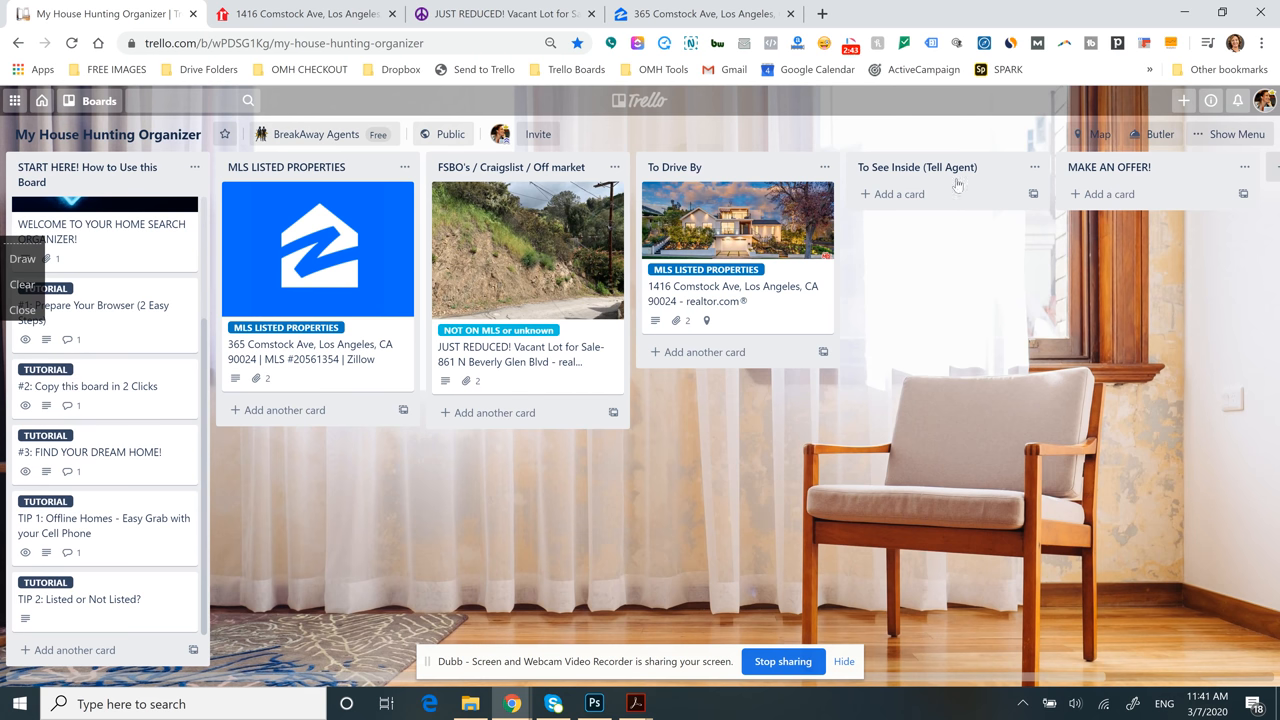
mouse_move(850, 44)
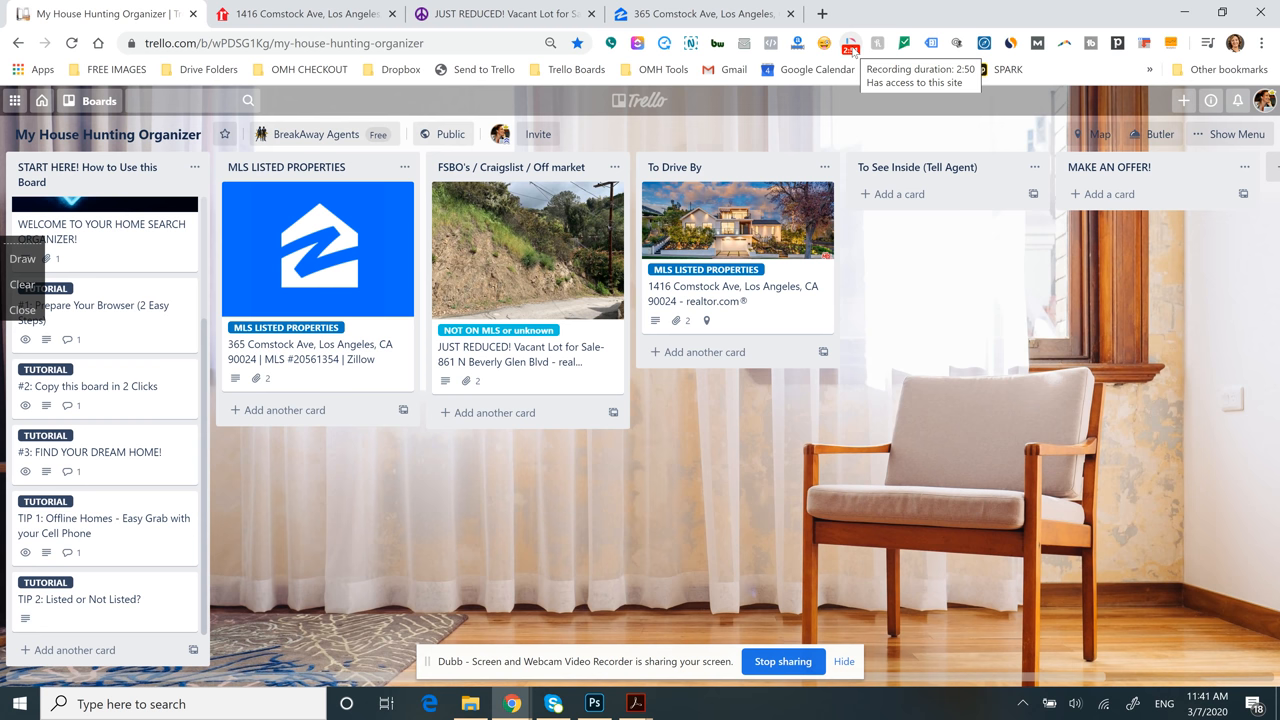
click(852, 44)
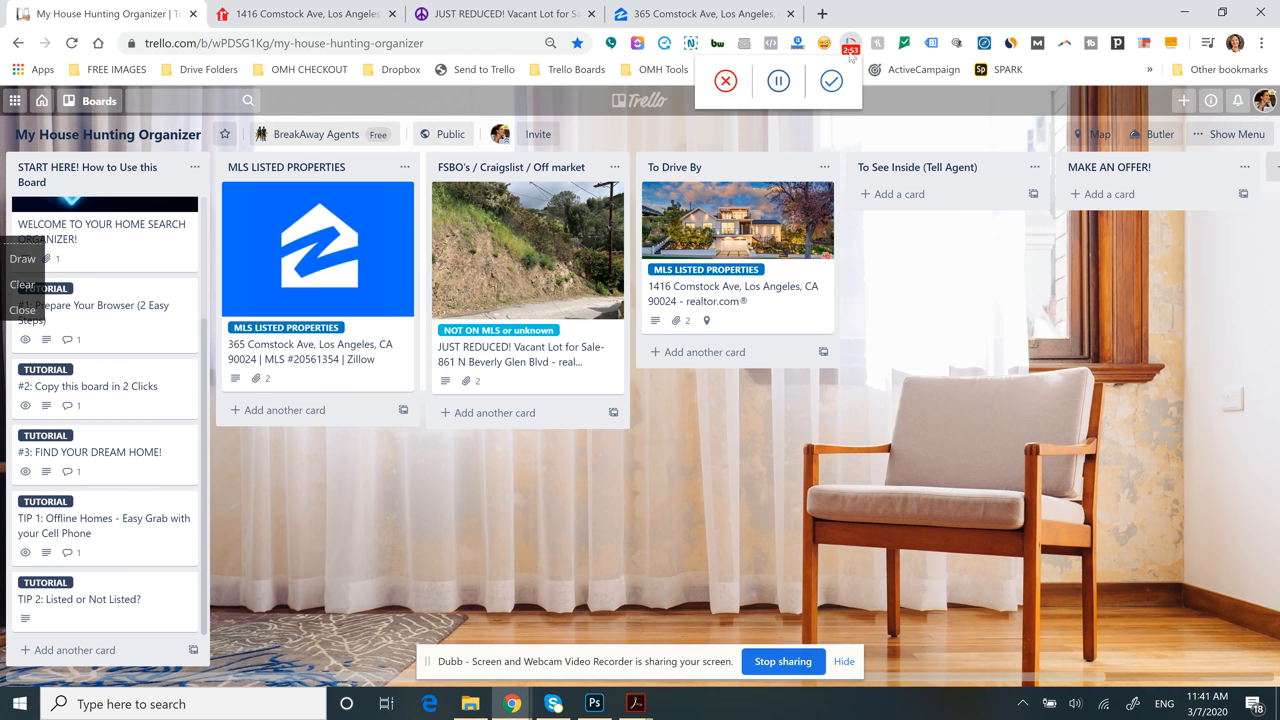